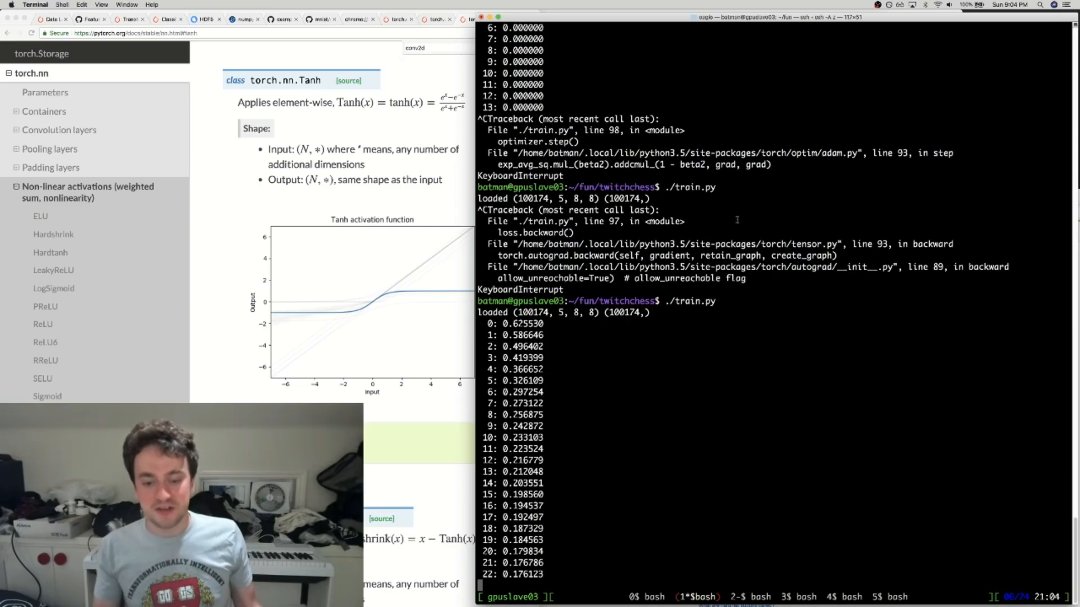
scroll(down, 3)
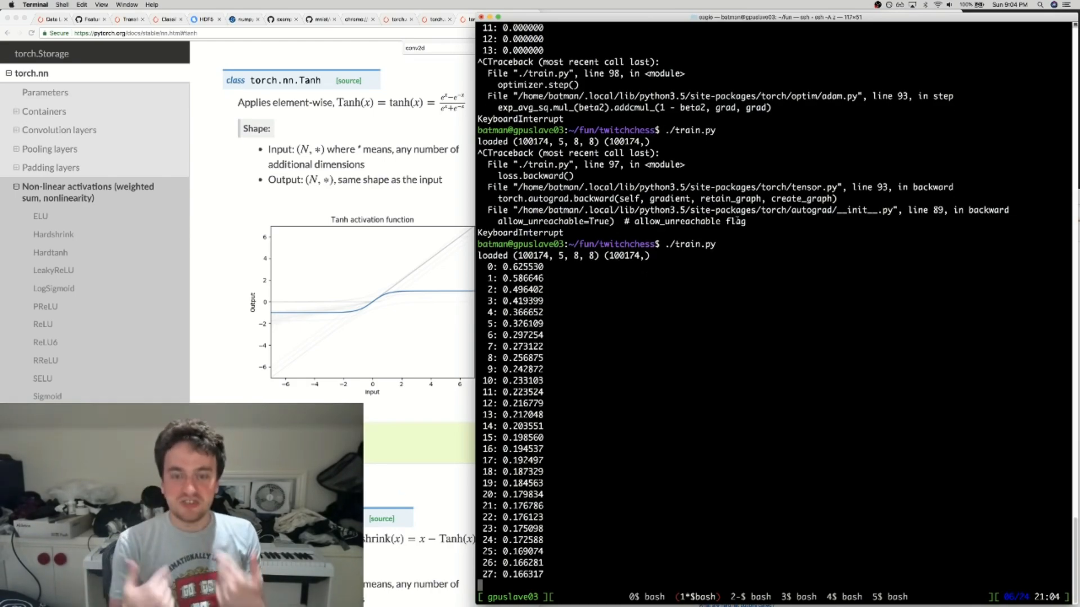
scroll(down, 3)
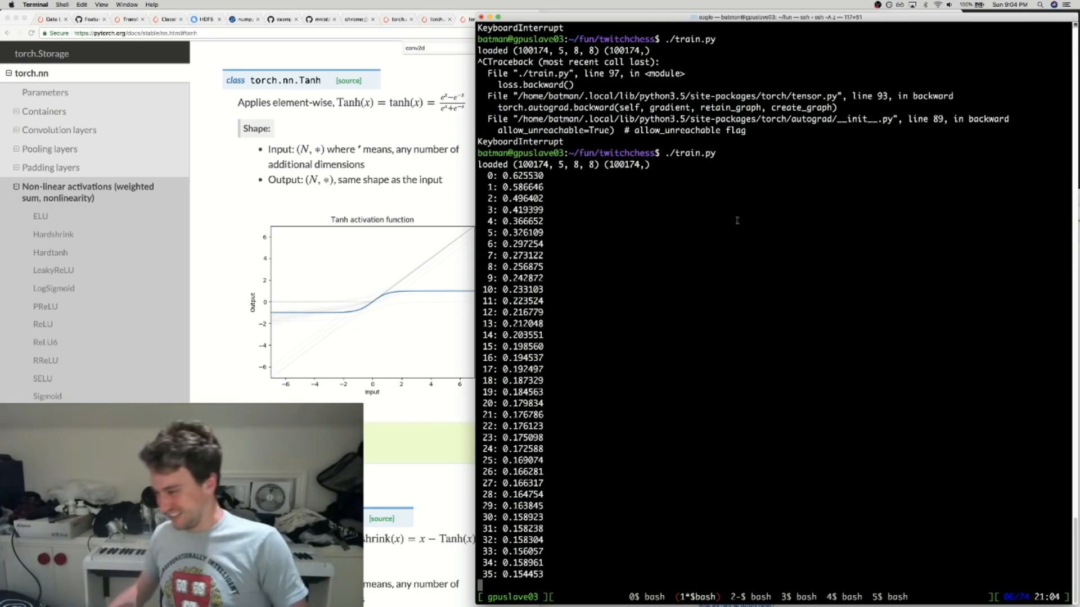
scroll(down, 3)
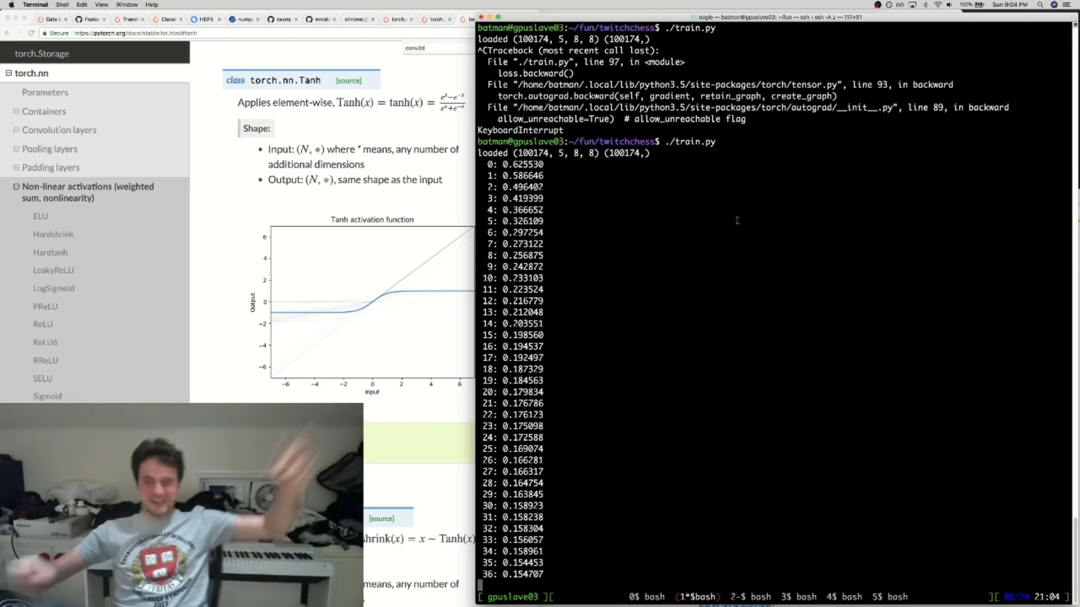